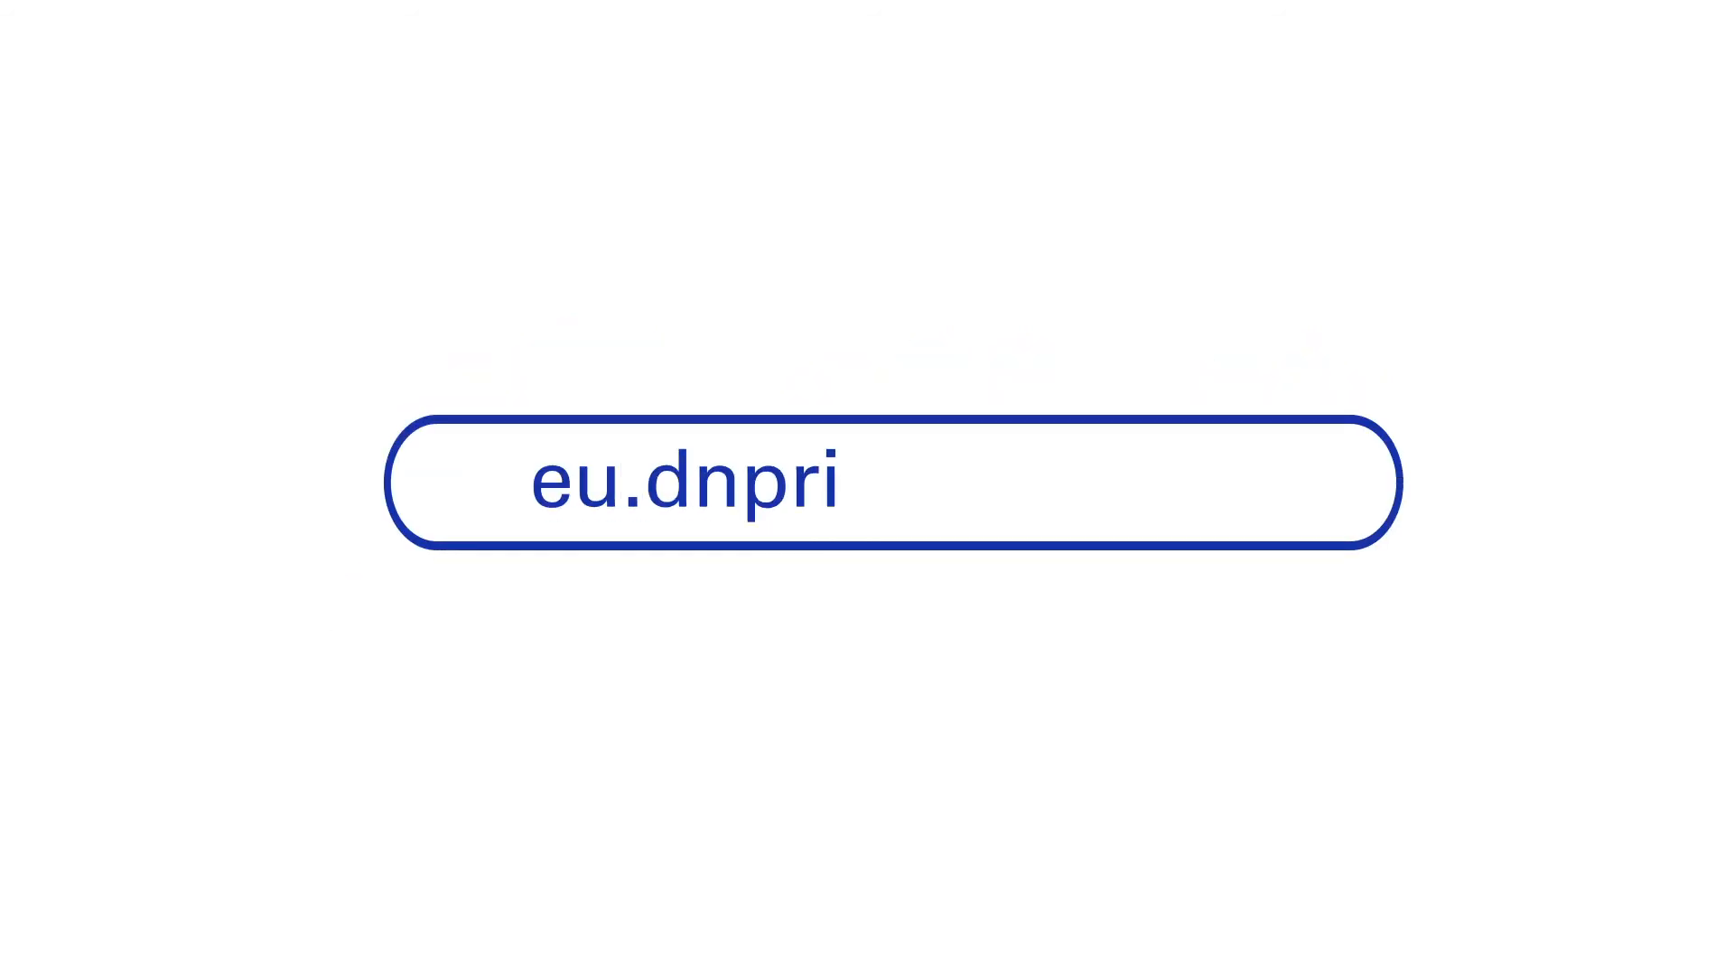
pyautogui.write('bbons.com')
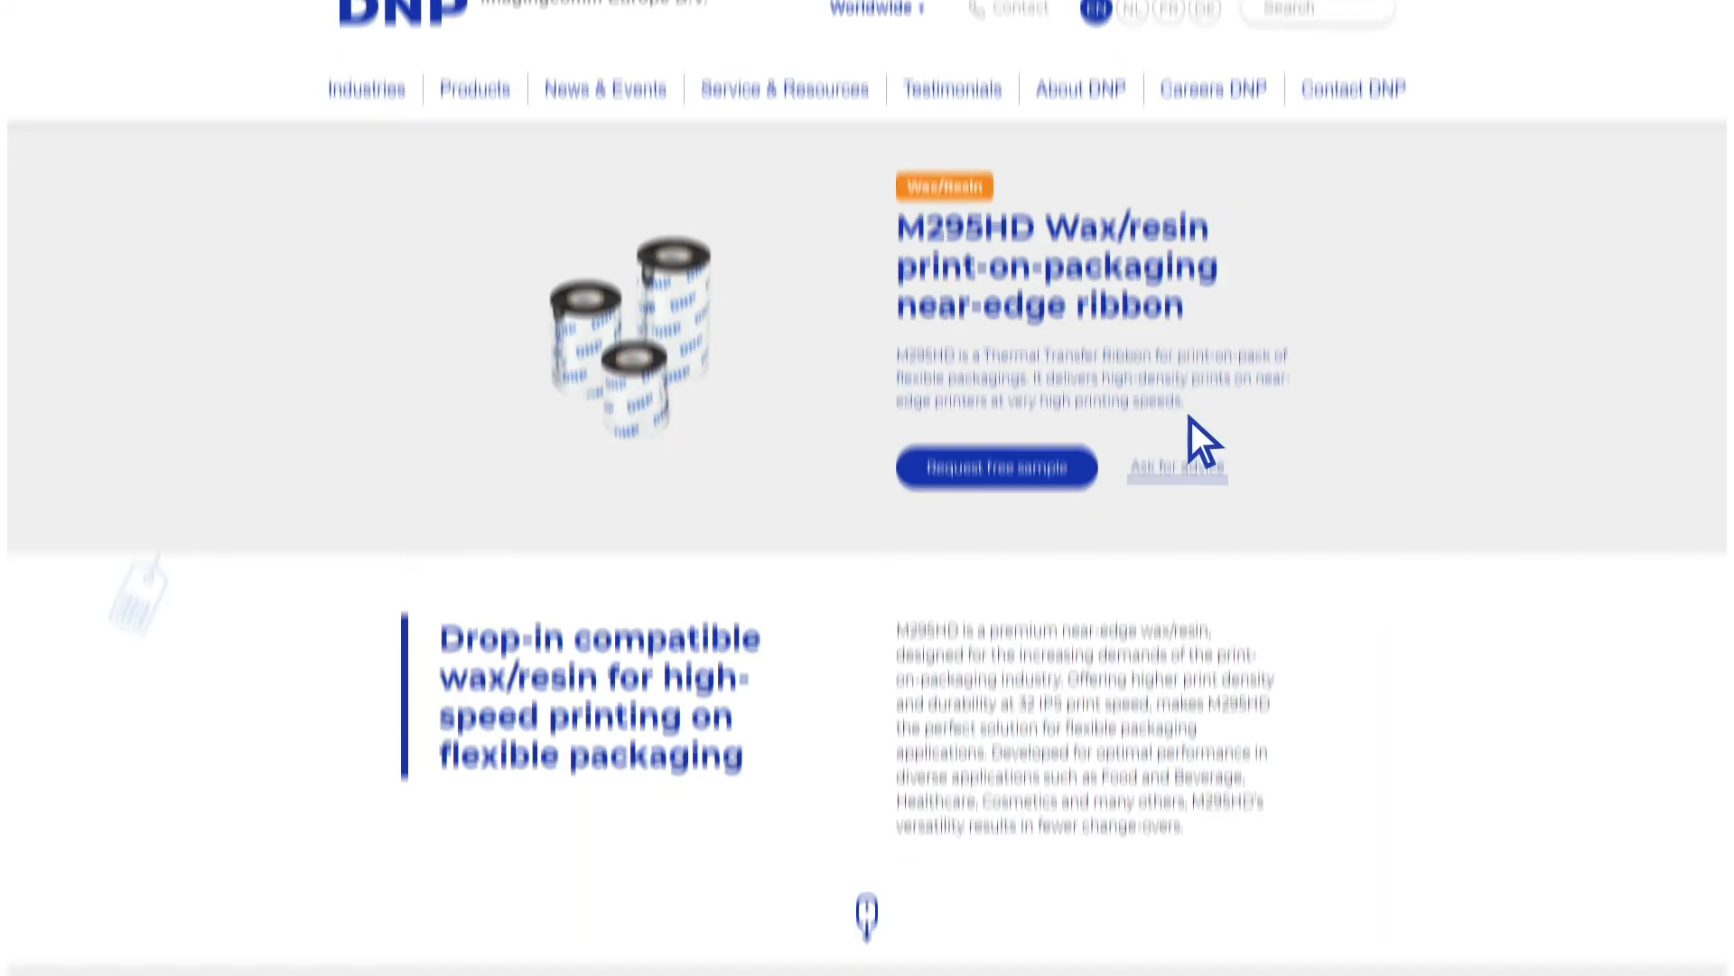
pyautogui.scroll(-3)
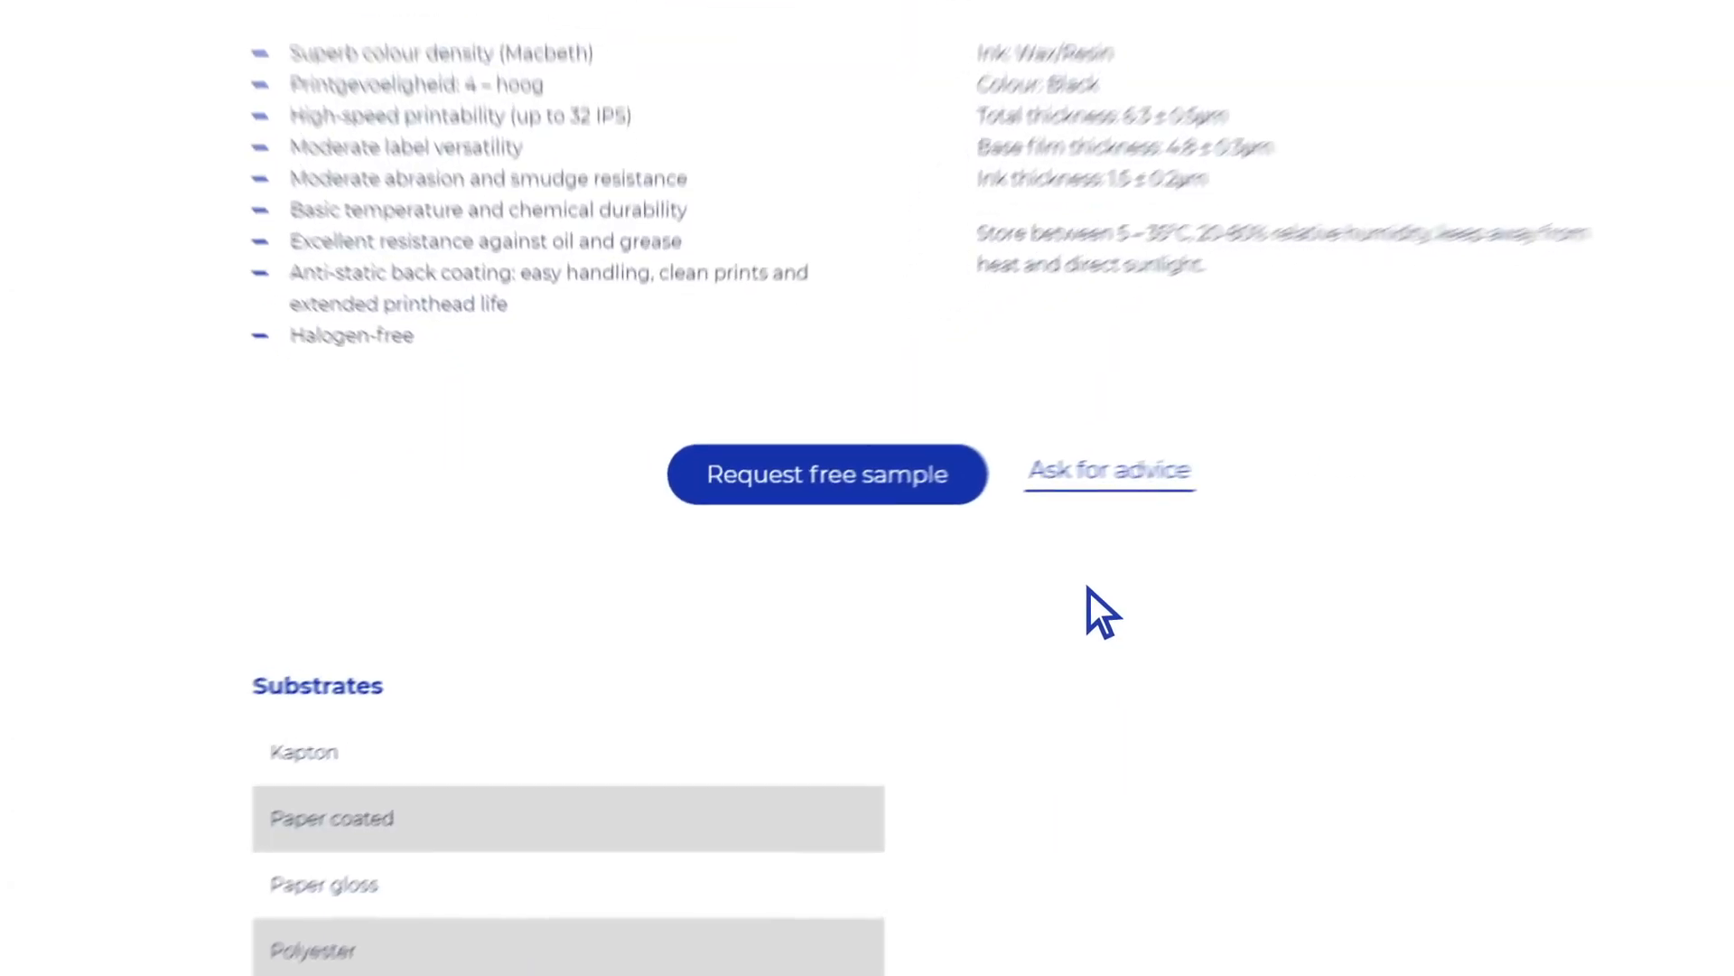